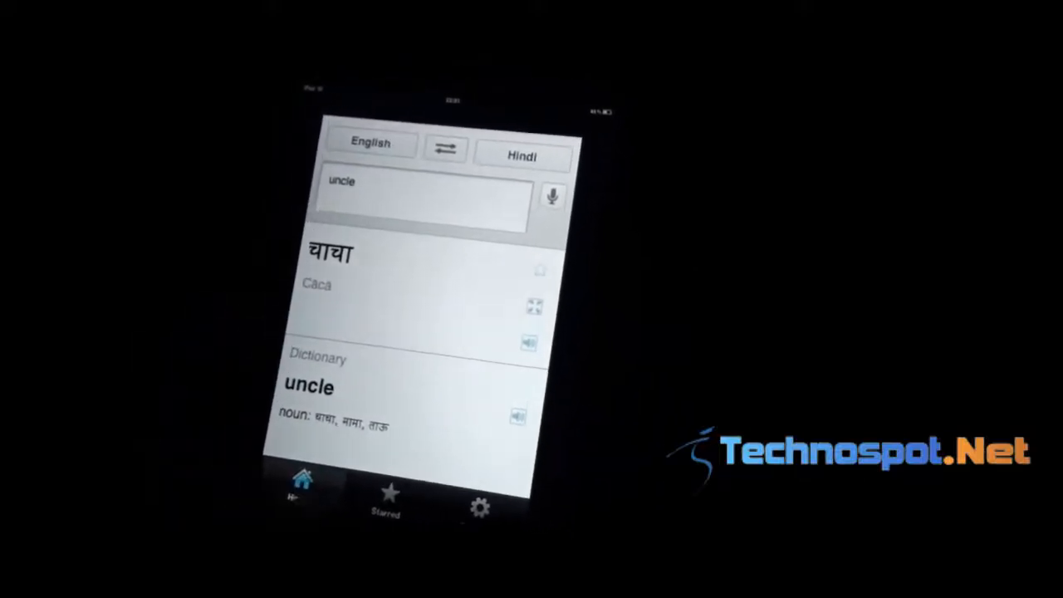
Enter 'what is your name' in the input box and translate it into Hindi.
left_click(539, 271)
type("what is your nam")
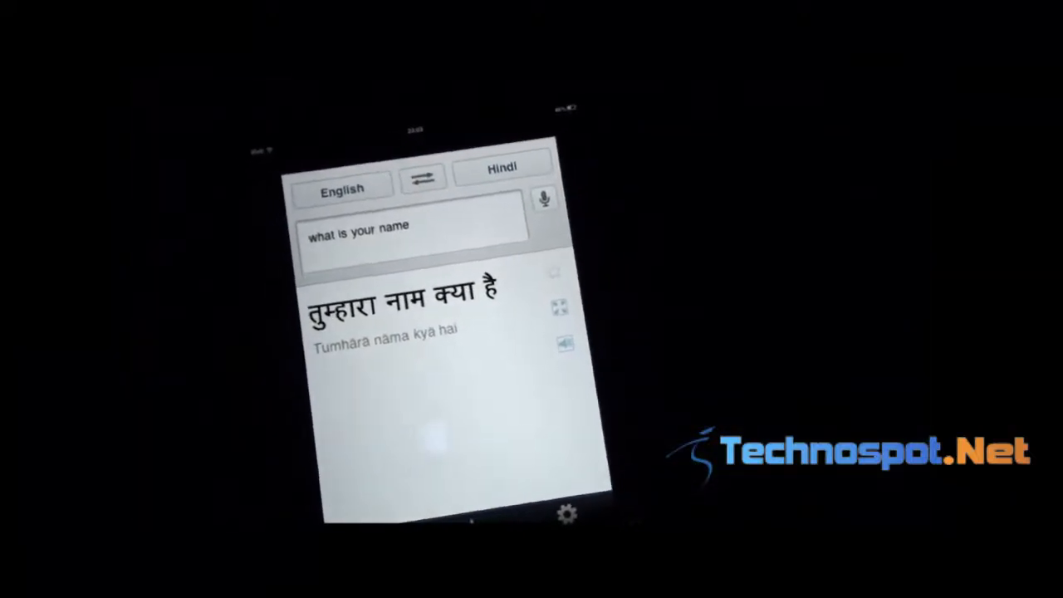
left_click(558, 306)
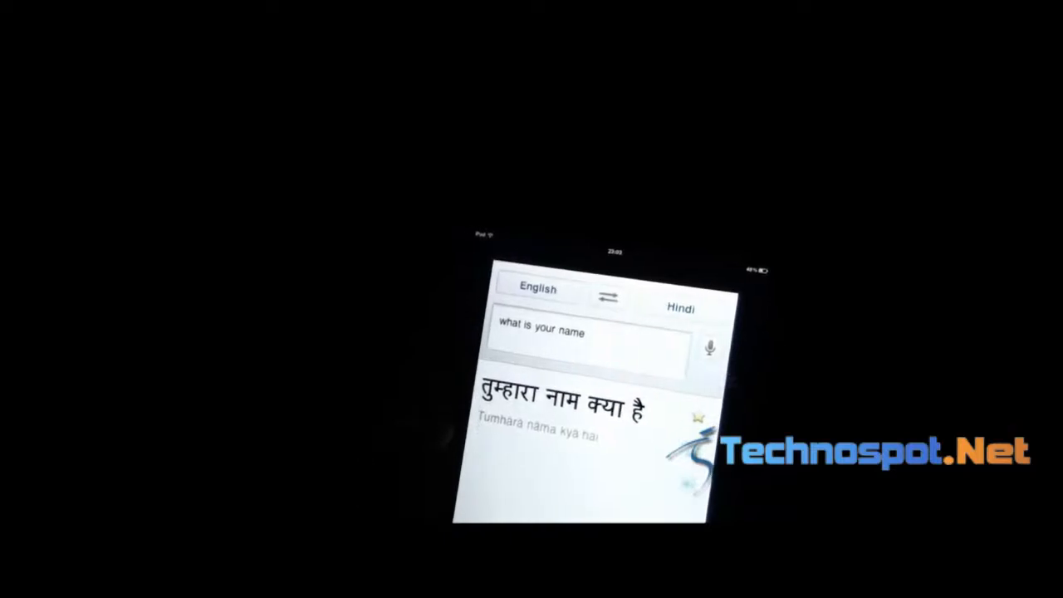
left_click(536, 289)
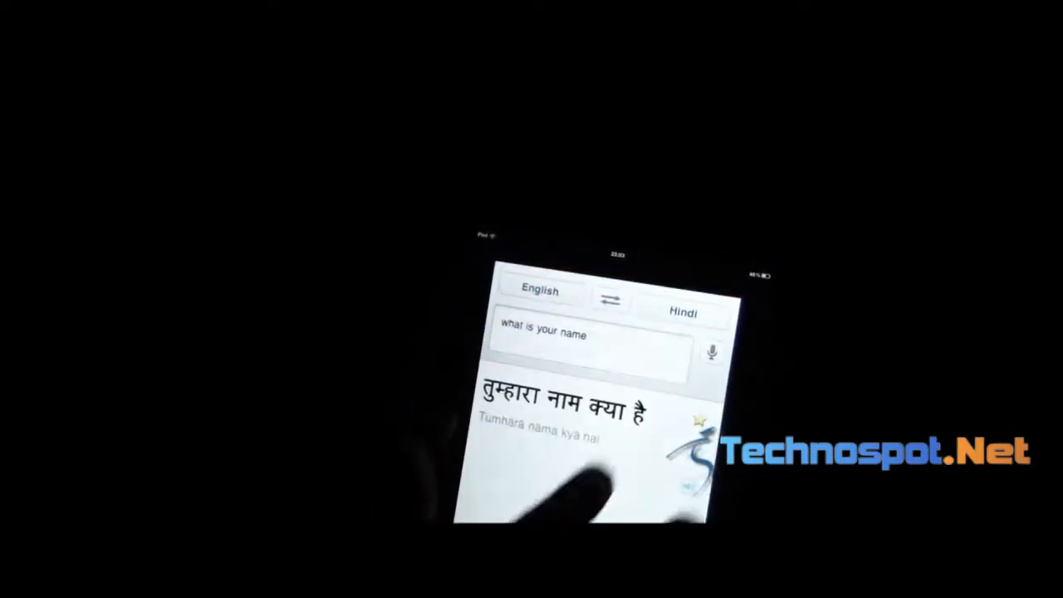
Swap the language pair so Hindi is the source and English the target.
left_click(612, 299)
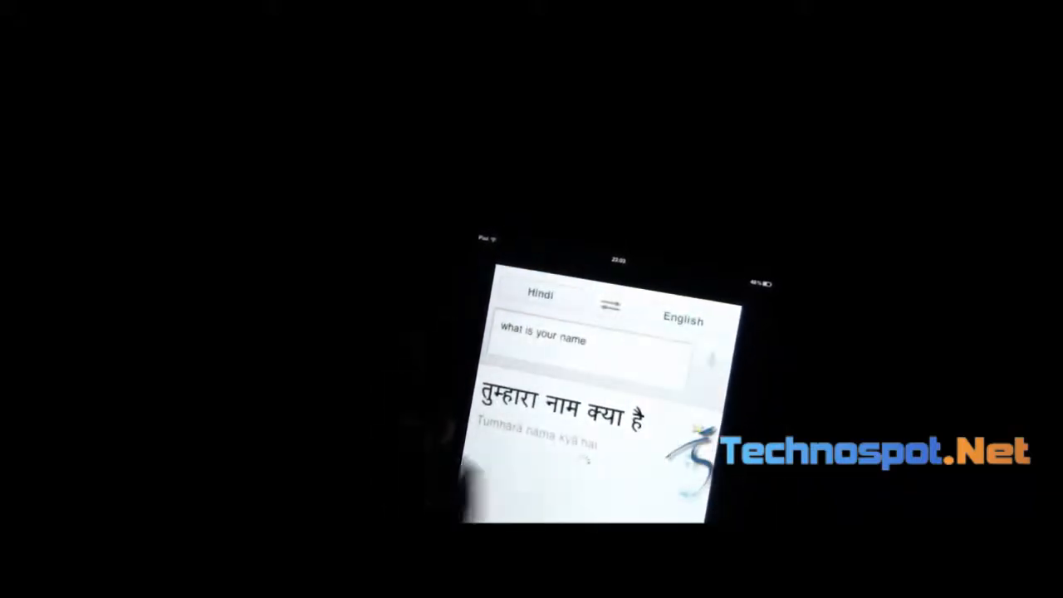